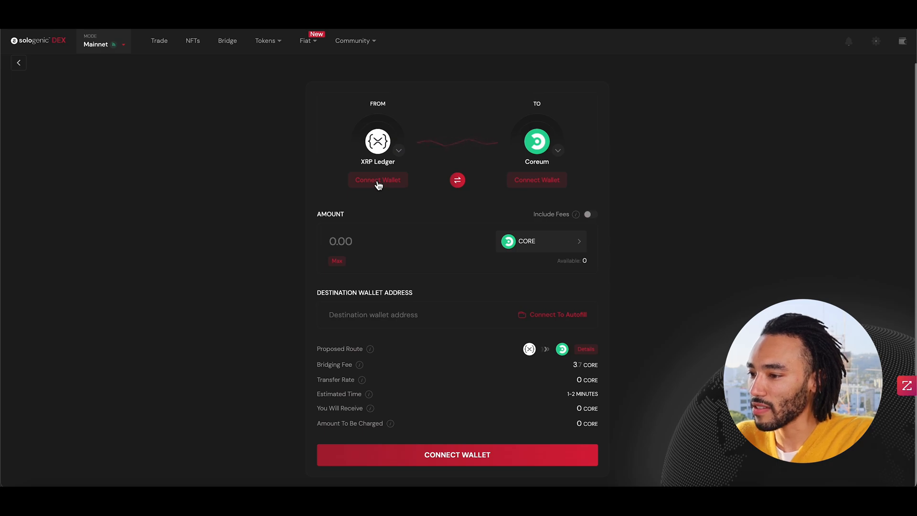
Step: Begin connecting a wallet for the XRP Ledger source side of the bridge
click(378, 180)
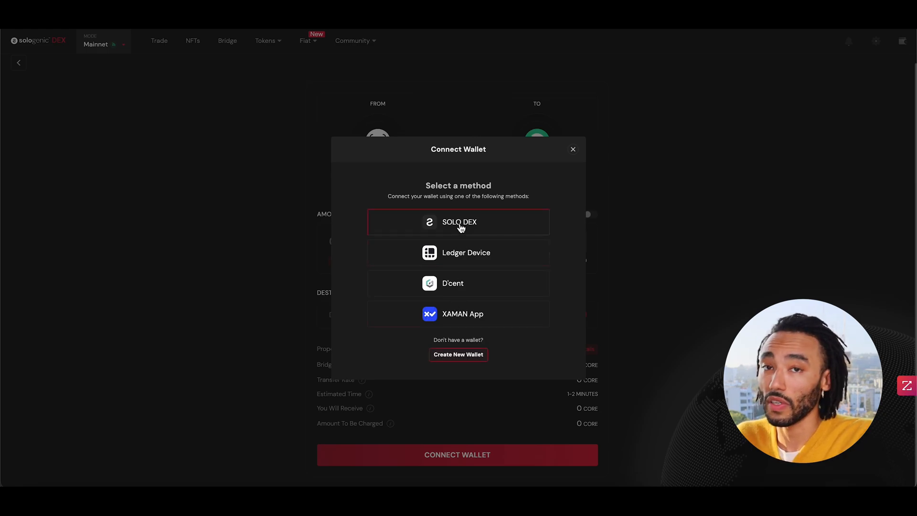
Step: Connect the XRP Ledger side through SOLO DEX by scanning its QR code
click(458, 222)
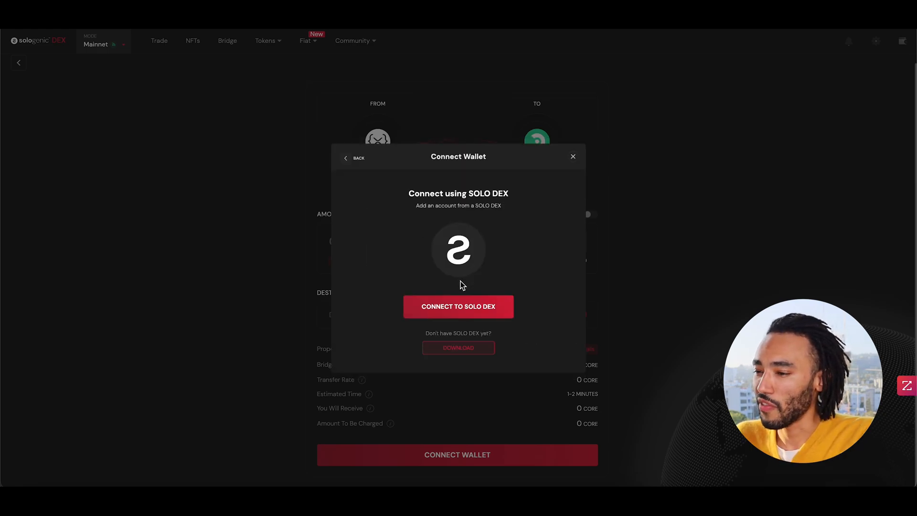
click(458, 306)
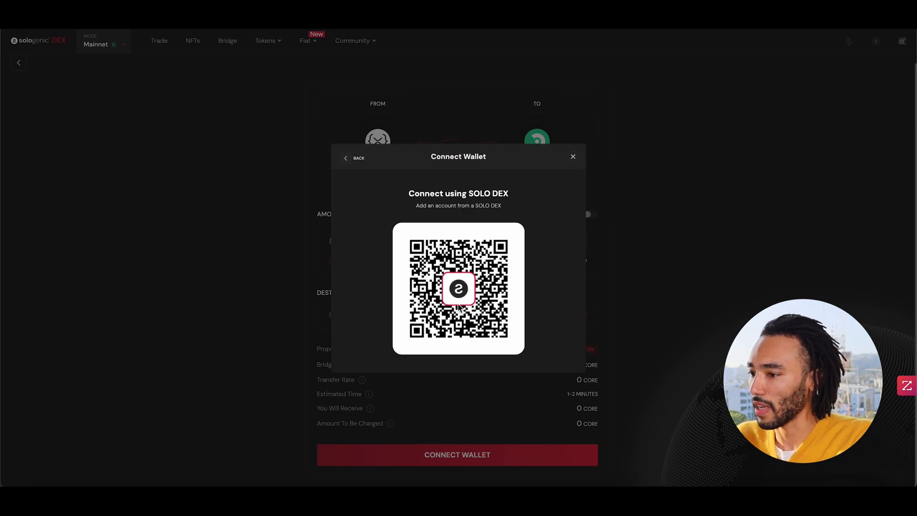
click(572, 156)
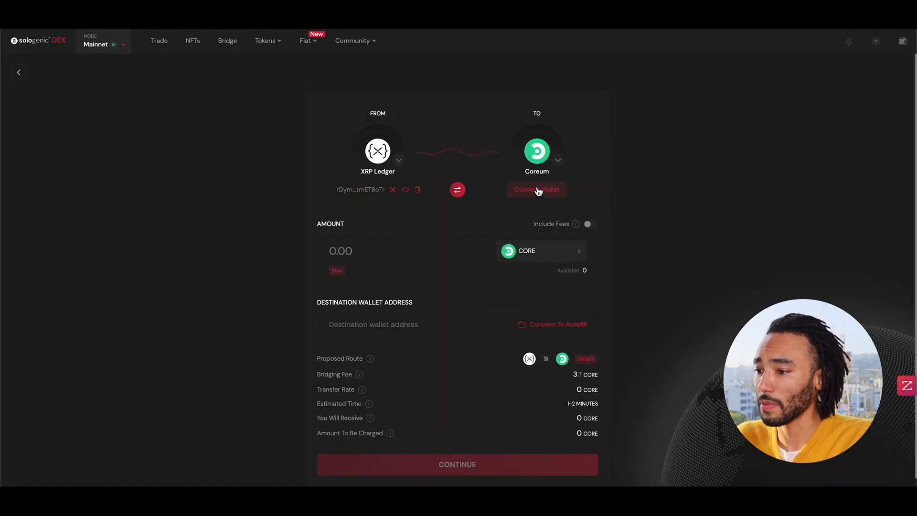
Step: Connect the Coreum wallet via Keplr and choose XRP as the token to bridge
click(536, 190)
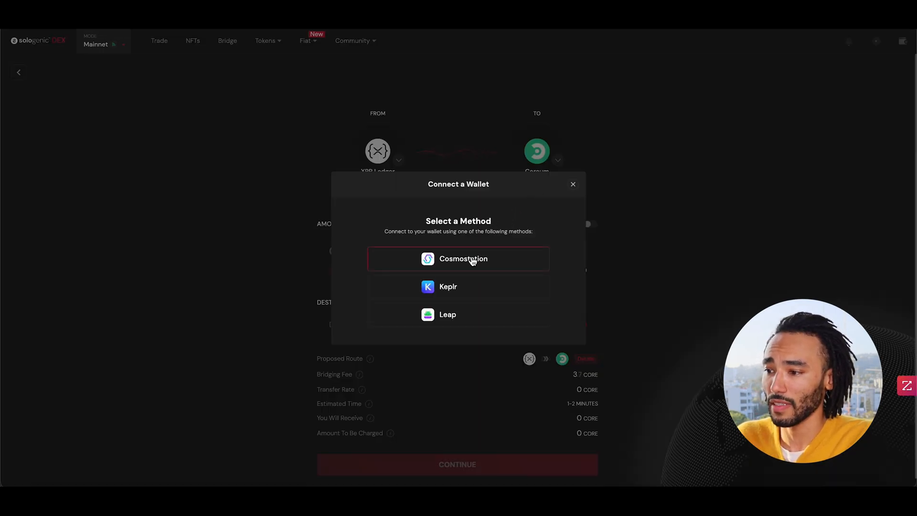
mouse_move(457, 287)
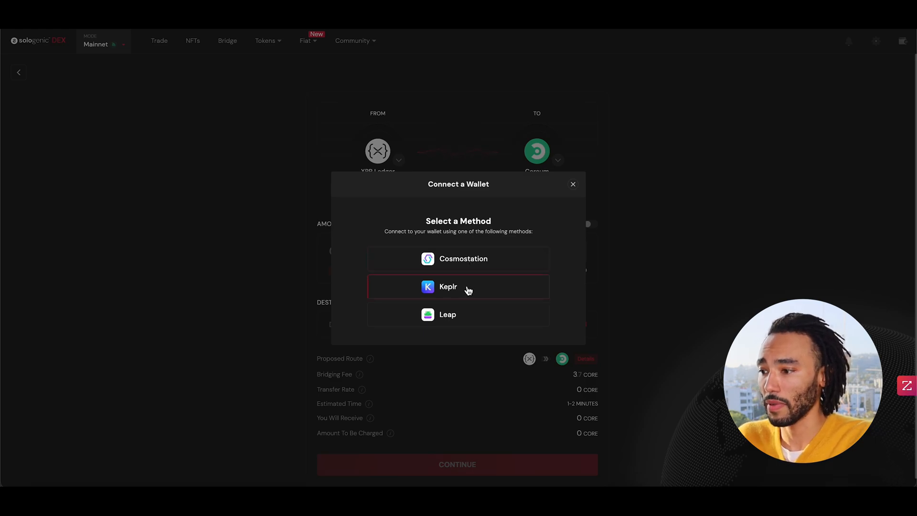
mouse_move(468, 317)
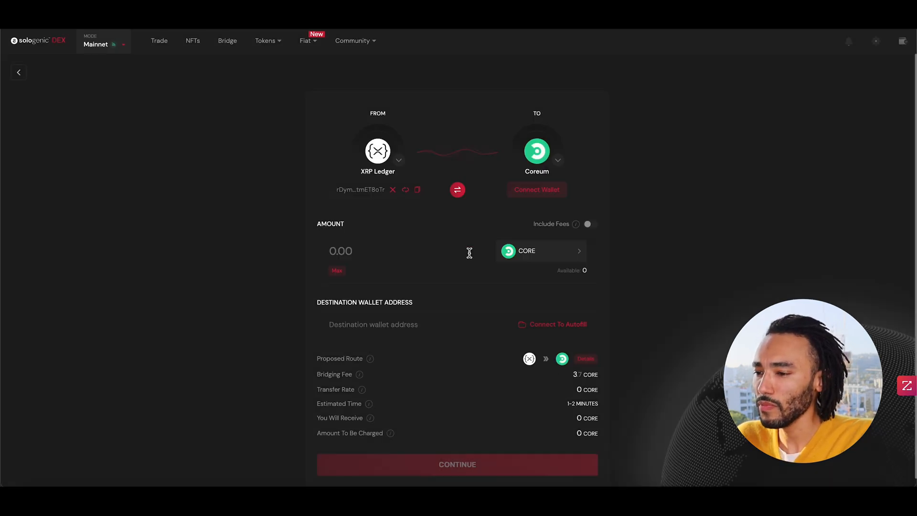
click(541, 250)
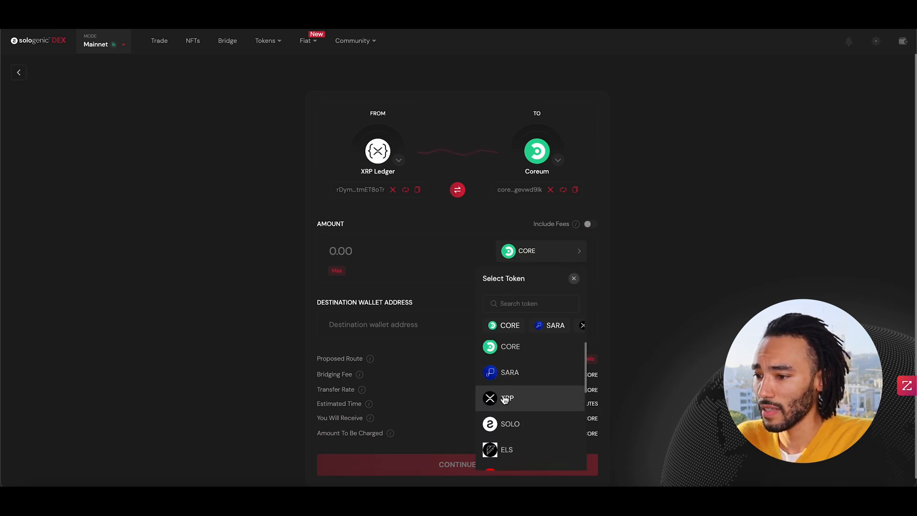
click(507, 398)
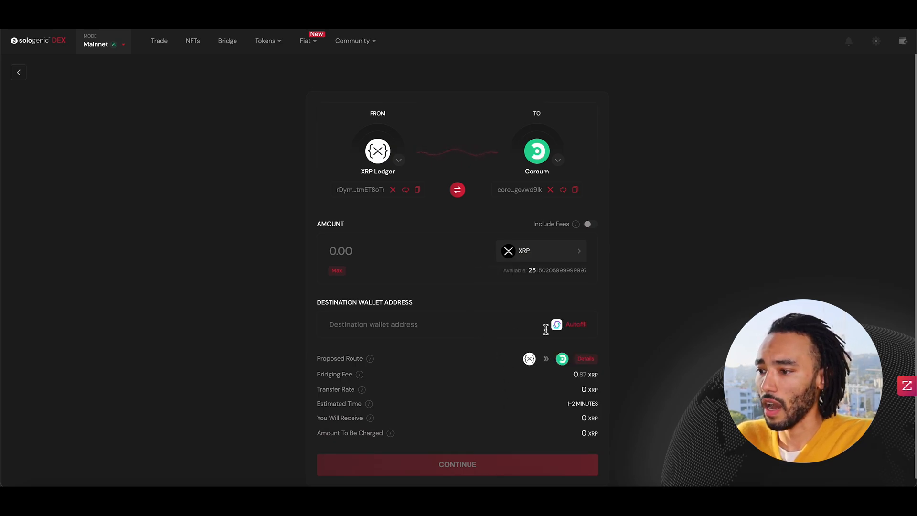
mouse_move(576, 331)
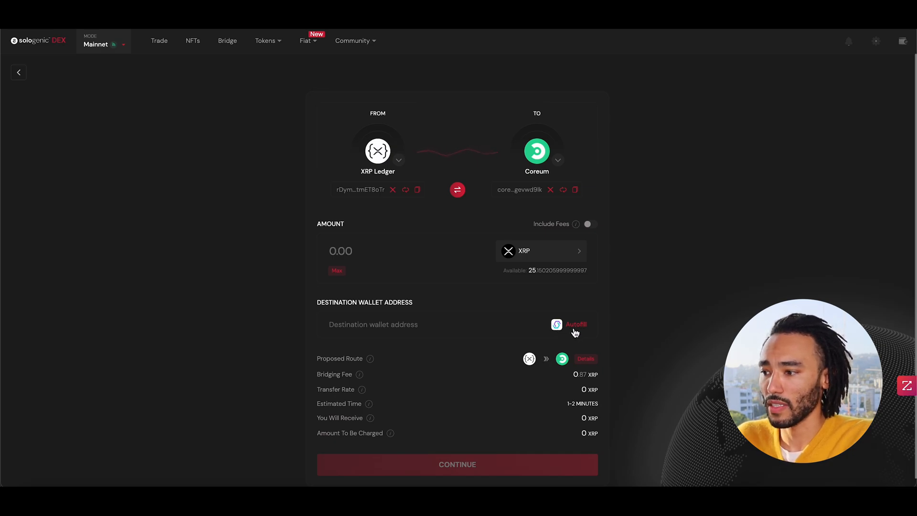
Step: Autofill the Coreum destination address and set the amount to 20 XRP
click(575, 324)
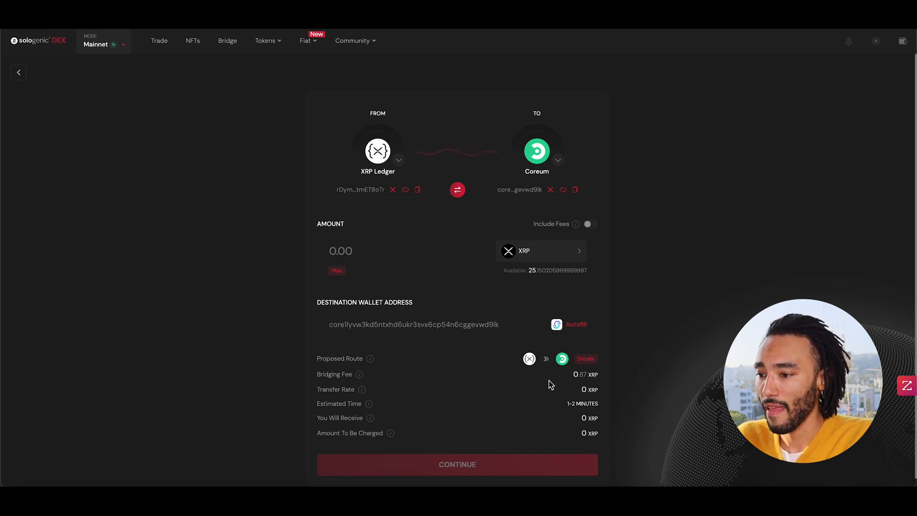
scroll(up, 3)
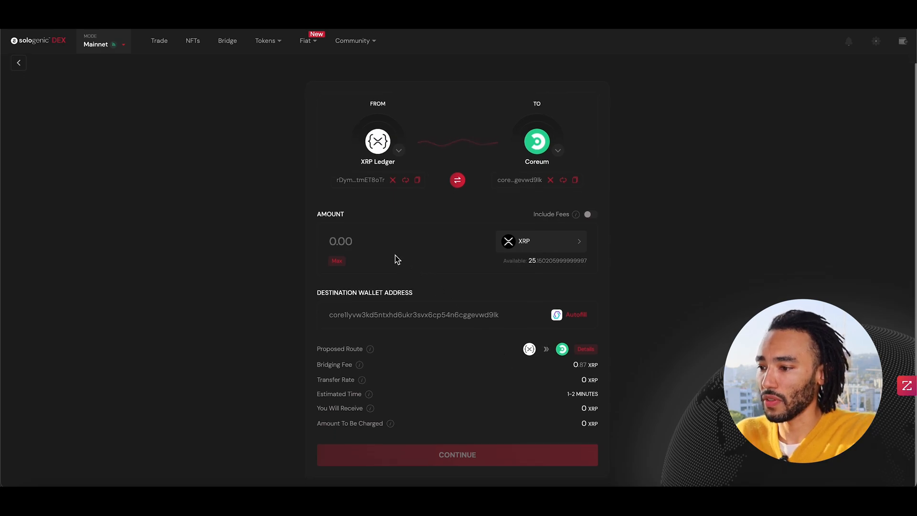
text(2)
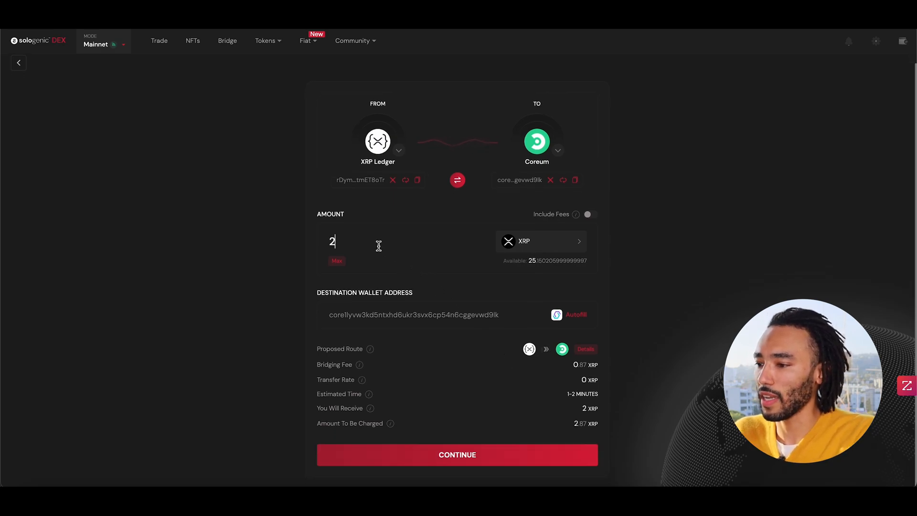
text(0)
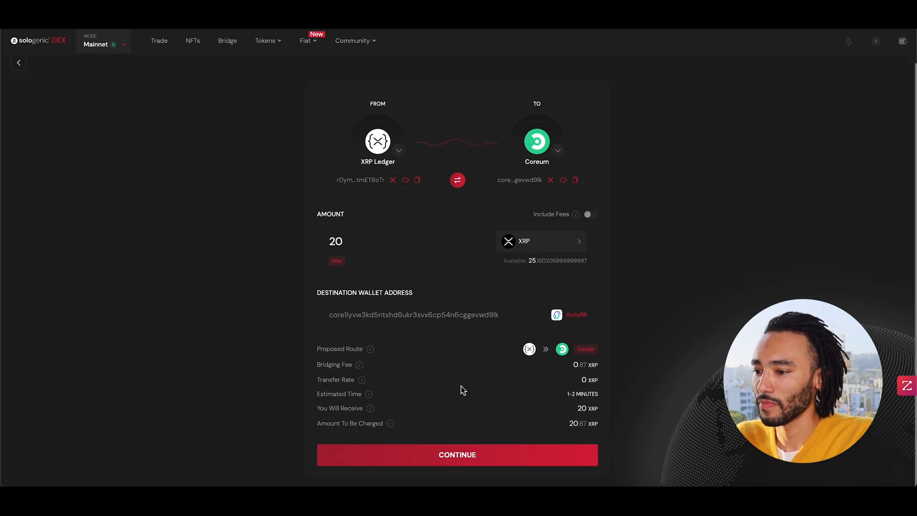
Step: Submit the 20 XRP transfer, accepting the disclaimer and signing it
click(457, 455)
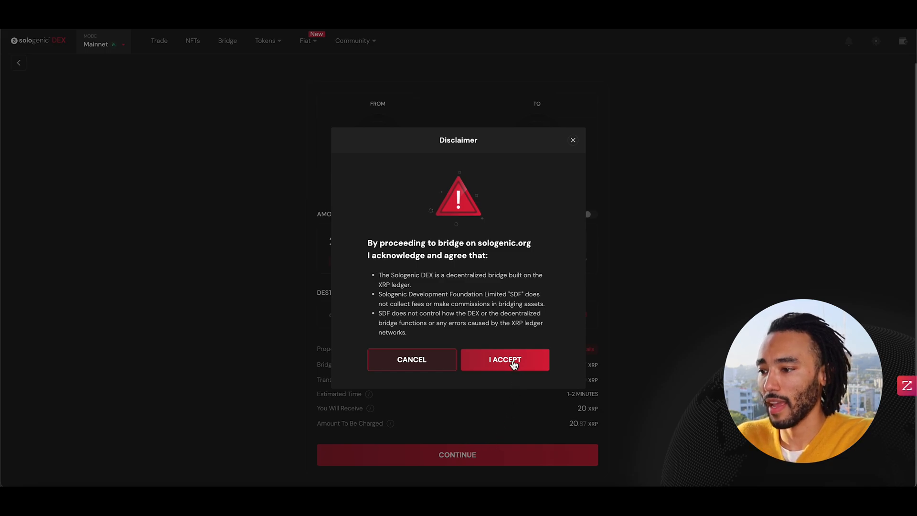
click(505, 359)
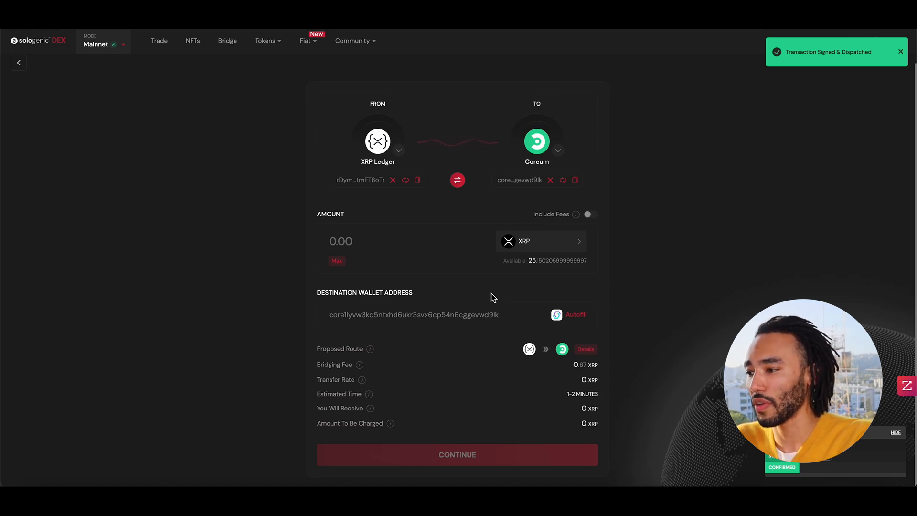
click(456, 455)
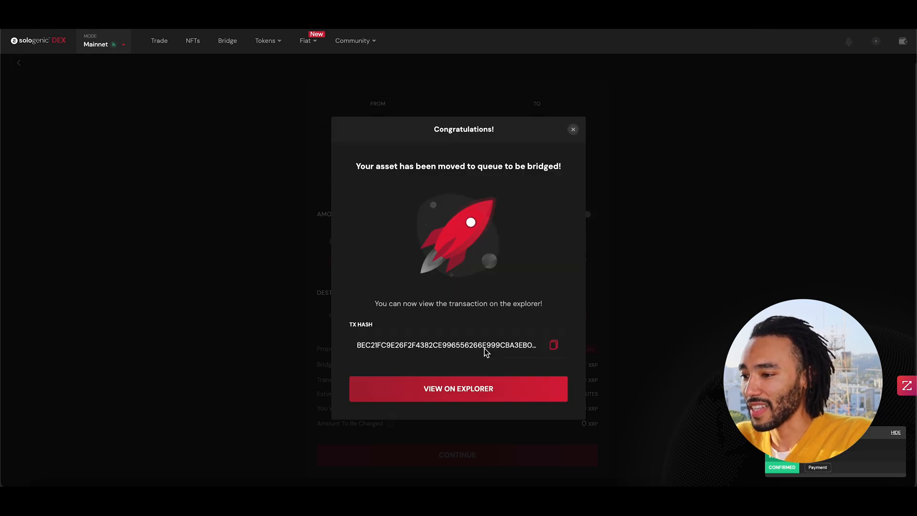
Step: Copy the TX hash and view the successful payment on the XRPL explorer
click(554, 345)
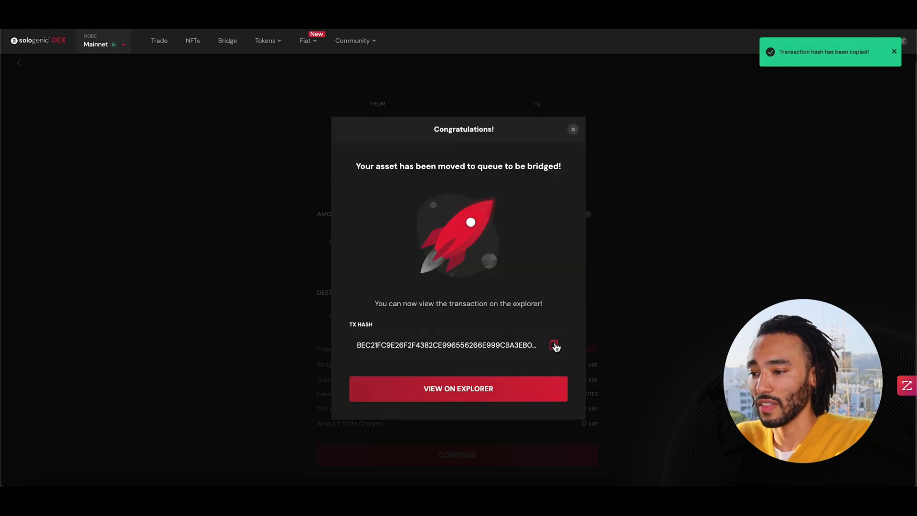
mouse_move(457, 388)
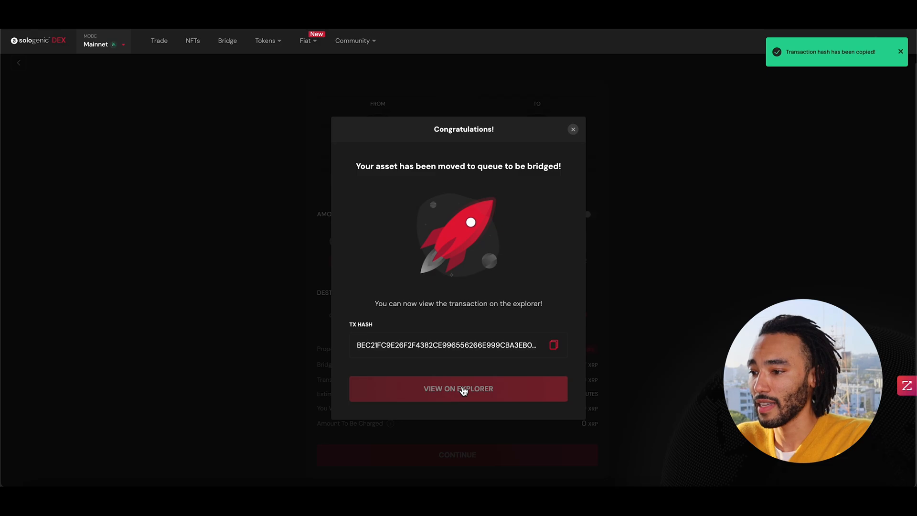
click(458, 389)
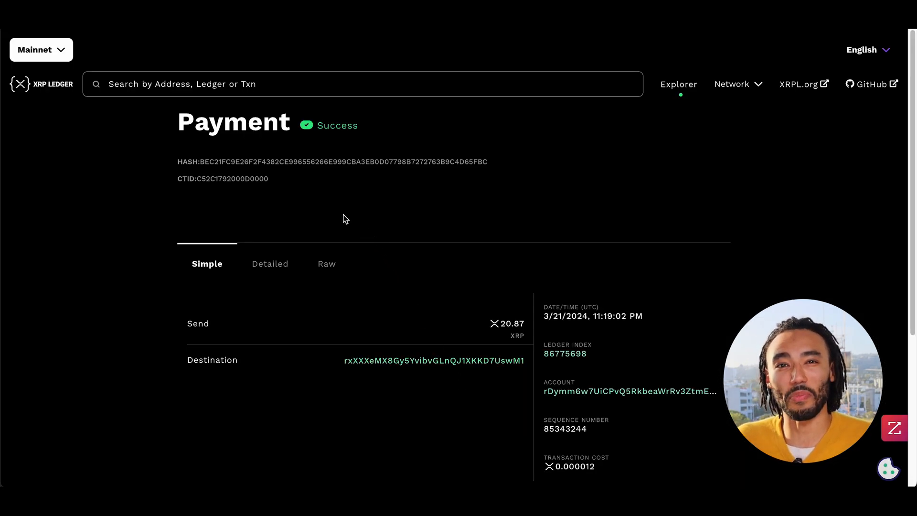